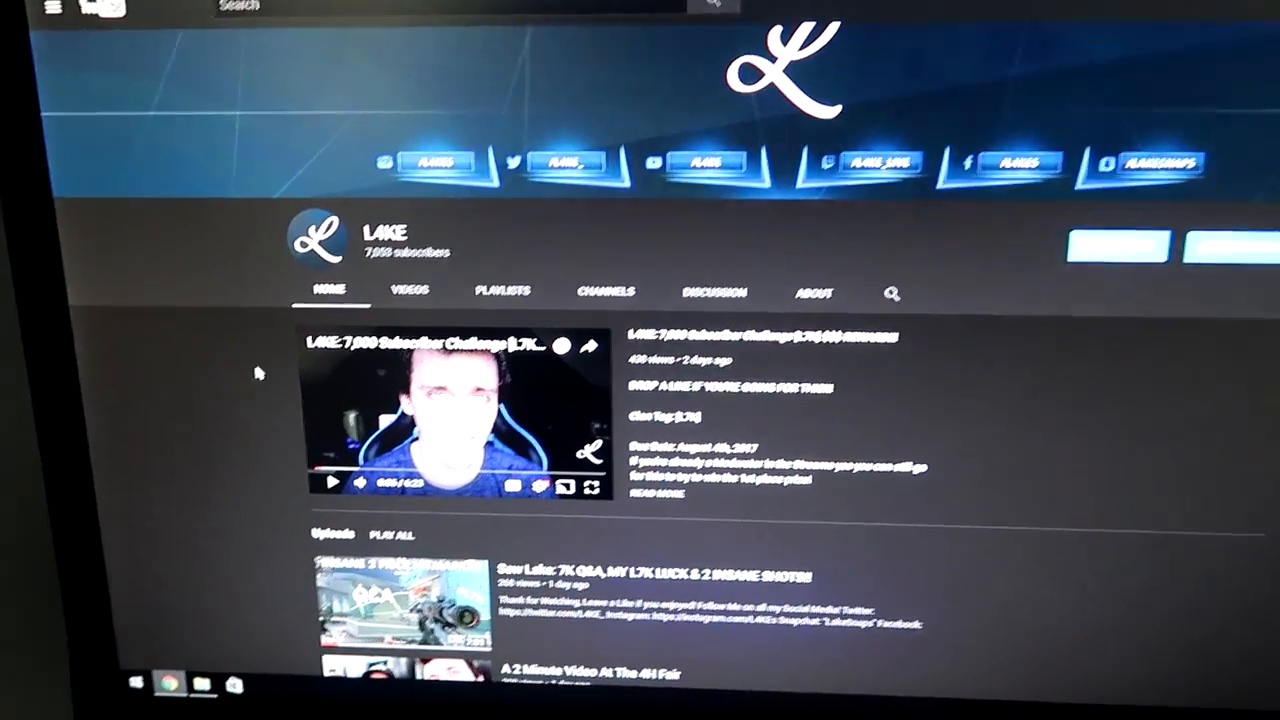
Browse the L4KE channel's uploads, then switch to its Playlists listing in the dark layout.
{"action": "scroll", "scroll_direction": "down", "scroll_amount": 3}
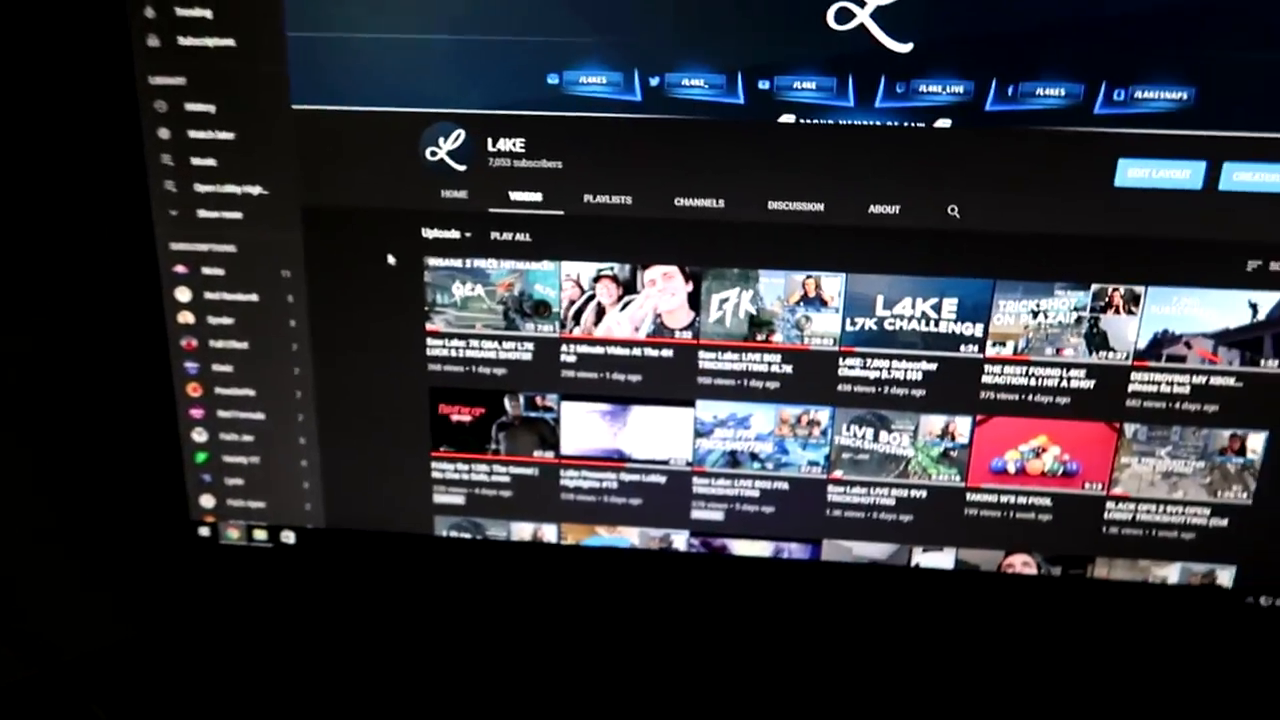
{"action": "left_click", "coordinate": [608, 200]}
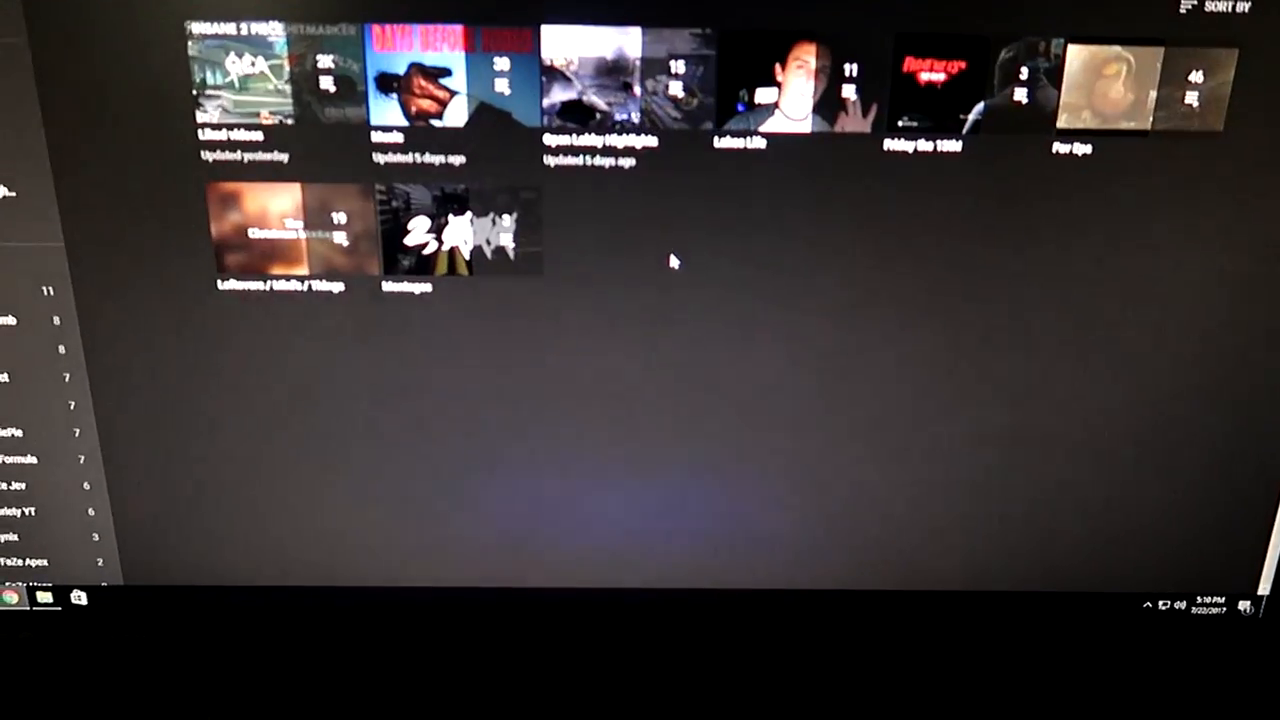
{"action": "left_click", "coordinate": [948, 10]}
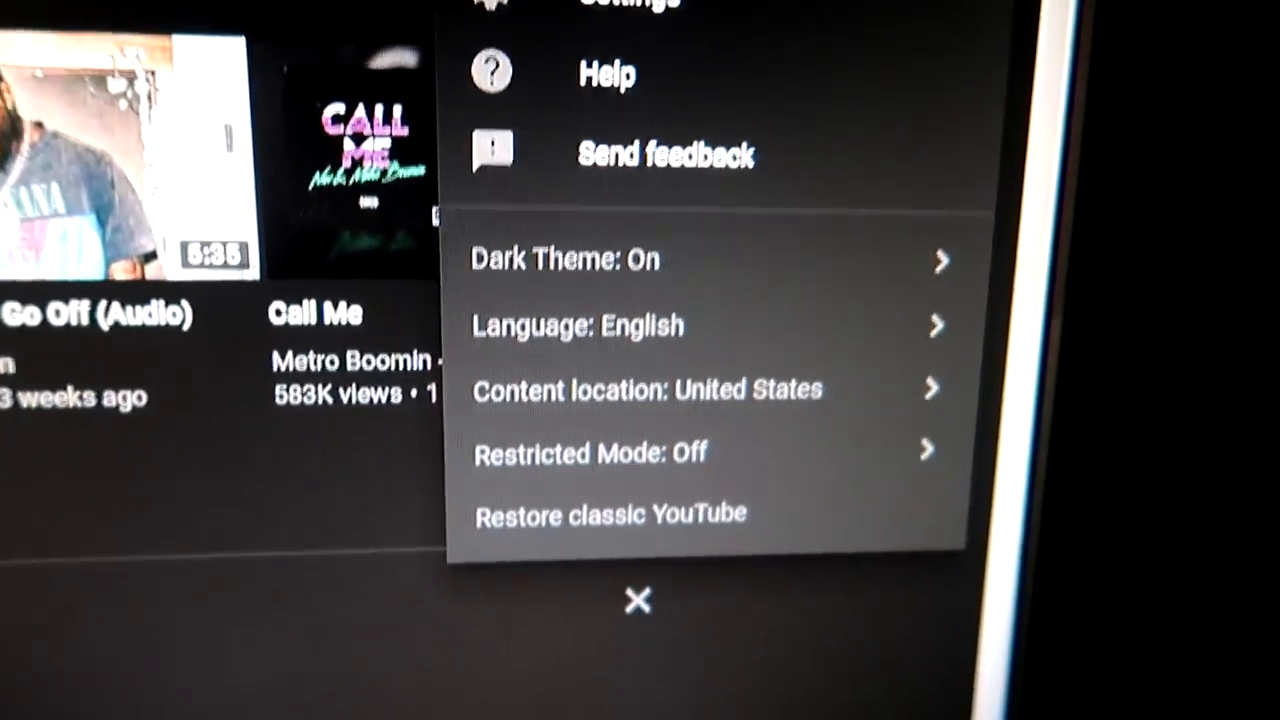
Choose Restore classic YouTube from the account menu and review the feedback survey options.
{"action": "left_click", "coordinate": [636, 600]}
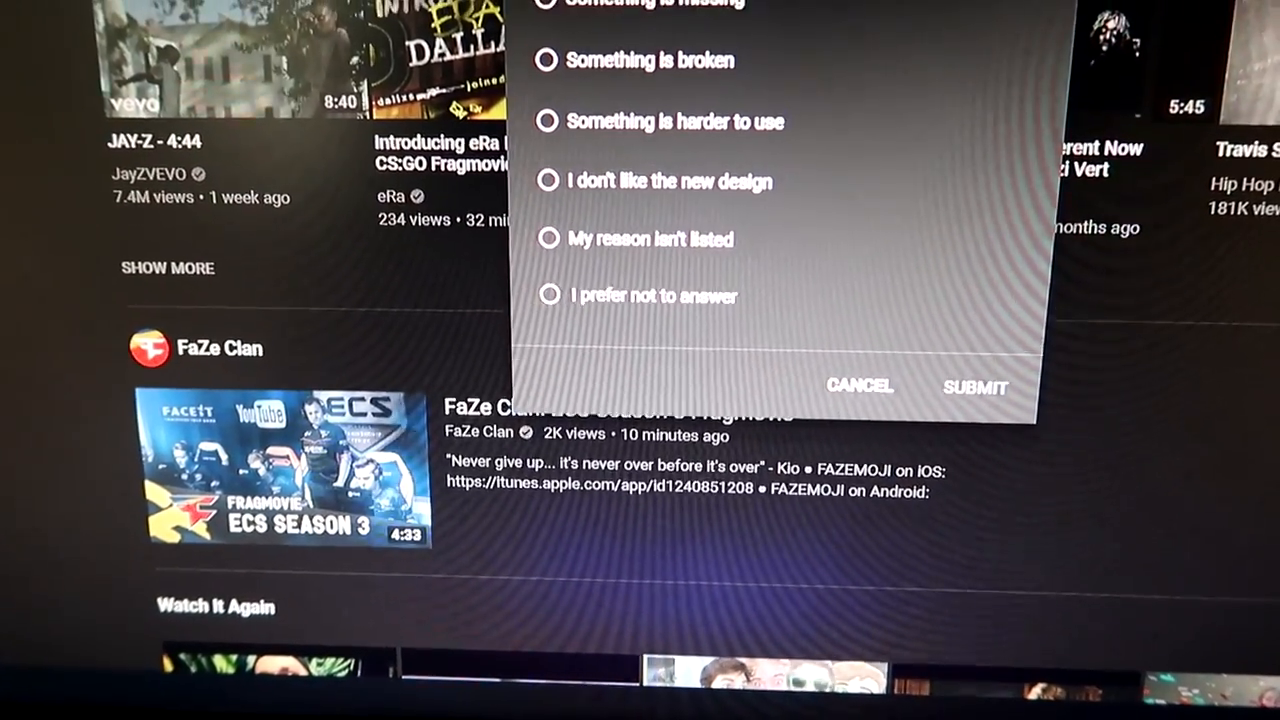
{"action": "left_click", "coordinate": [860, 388]}
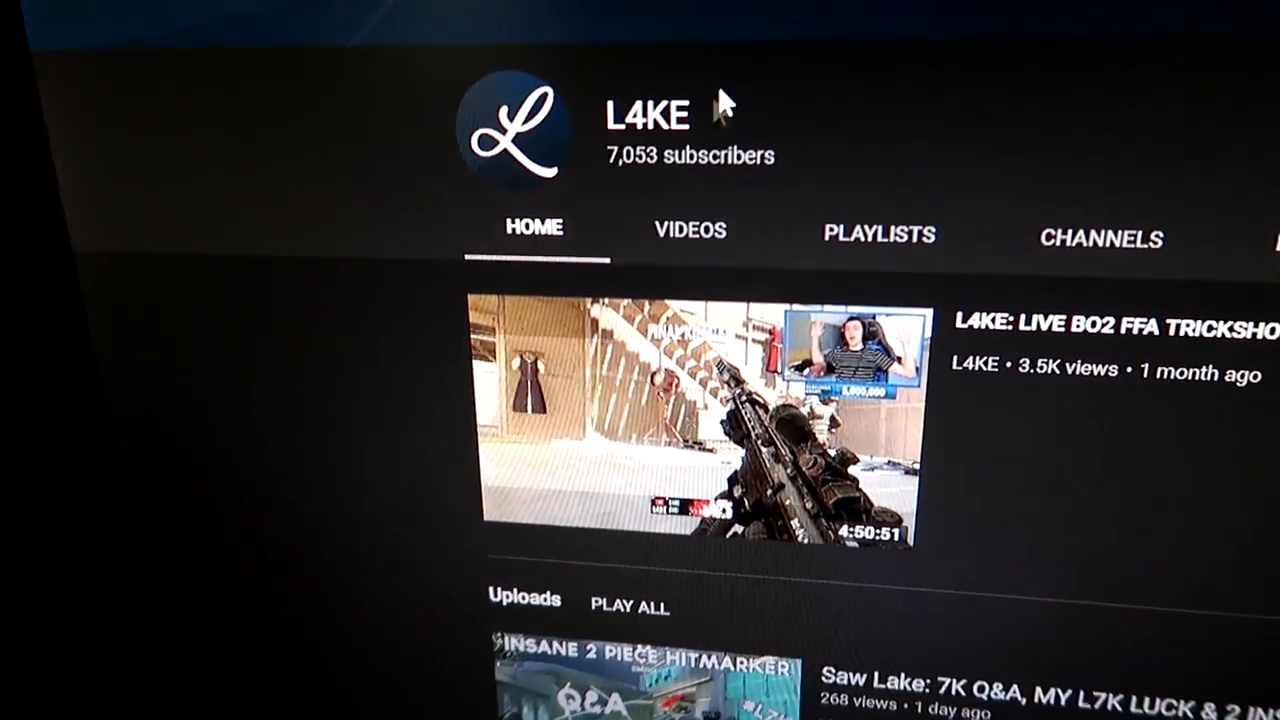
{"action": "scroll", "scroll_direction": "down", "scroll_amount": 3}
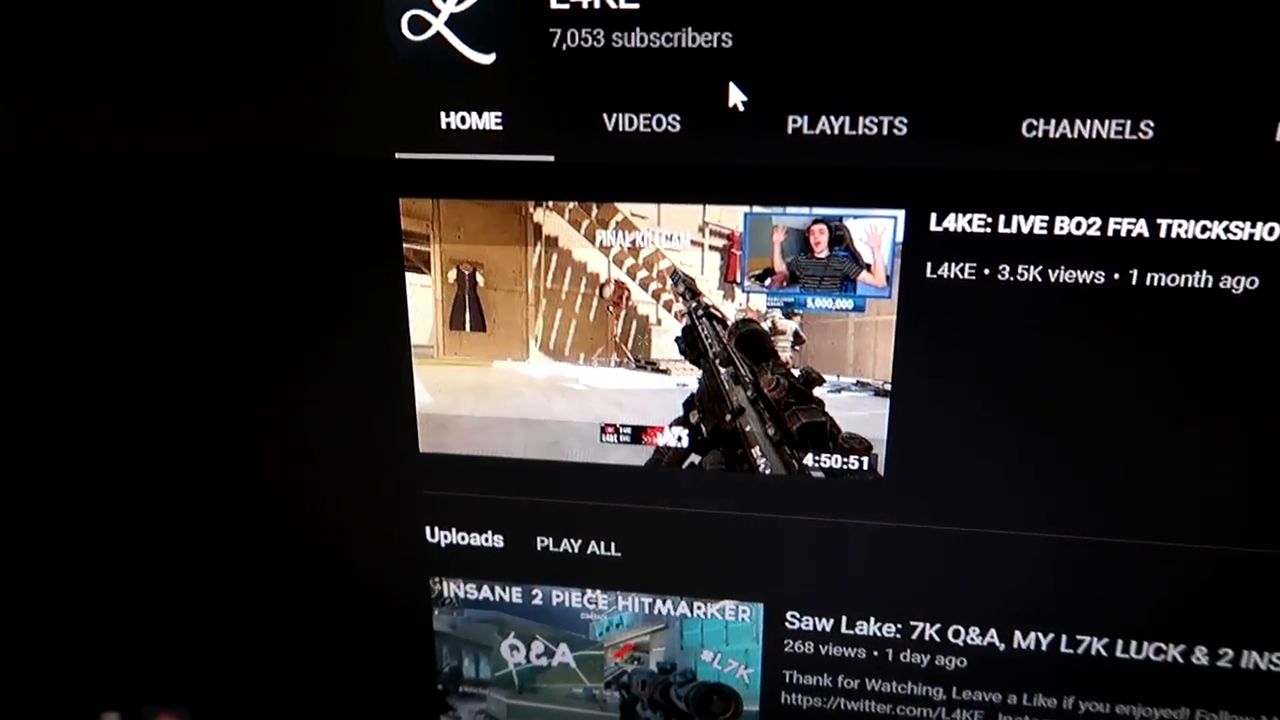
{"action": "scroll", "scroll_direction": "down", "scroll_amount": 3}
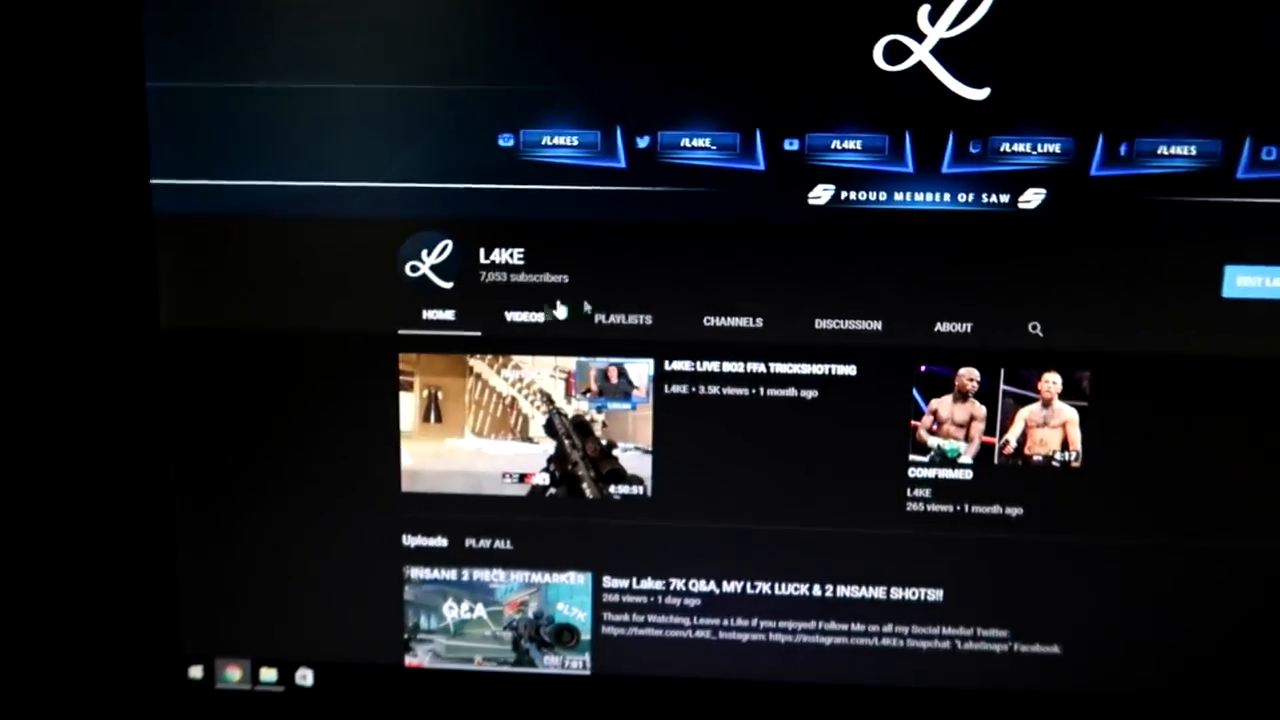
{"action": "scroll", "scroll_direction": "down", "scroll_amount": 3}
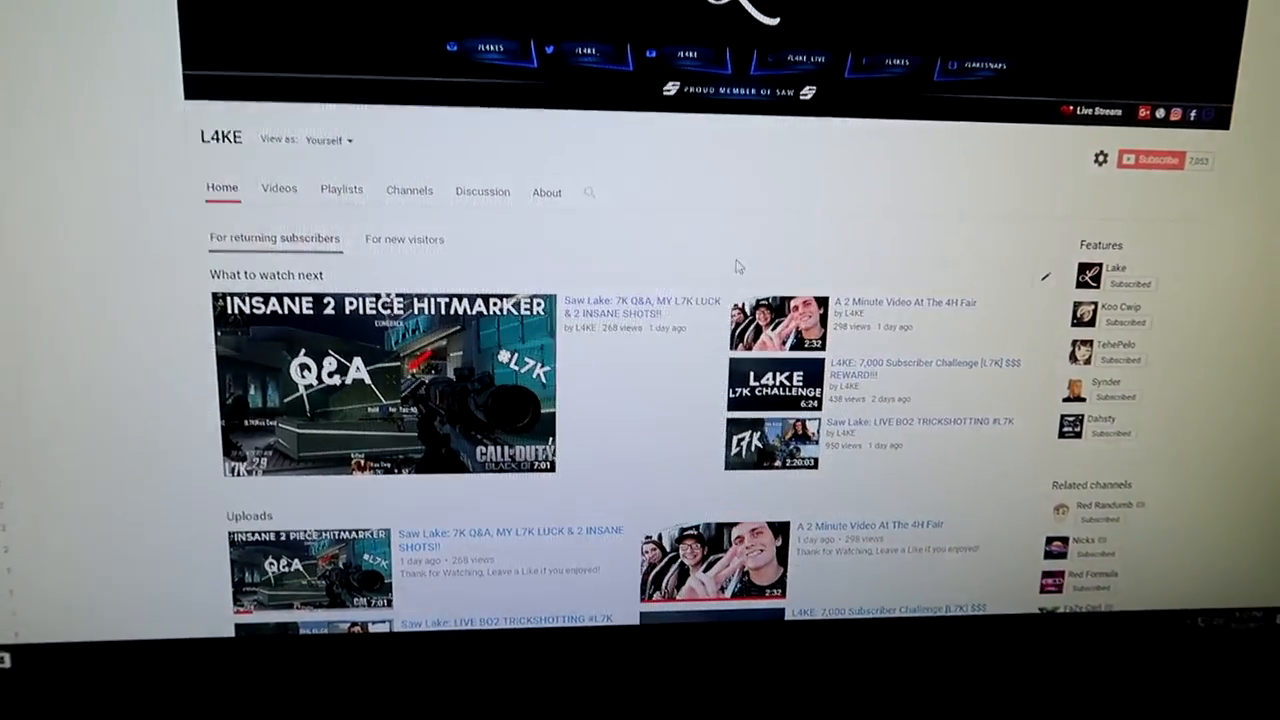
Scroll back up the L4KE channel home page in the classic light layout.
{"action": "scroll", "scroll_direction": "up", "scroll_amount": 3}
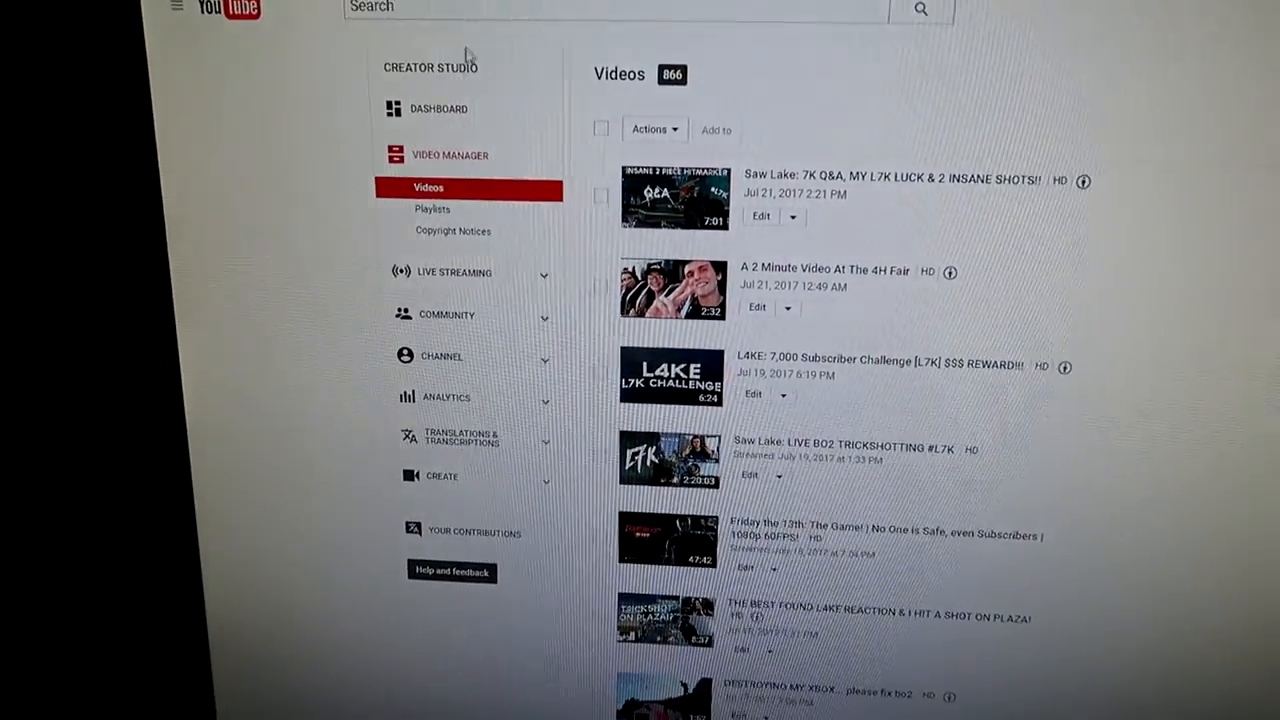
Scroll through the Creator Studio dashboard of tips and comments and back up.
{"action": "scroll", "scroll_direction": "down", "scroll_amount": 3}
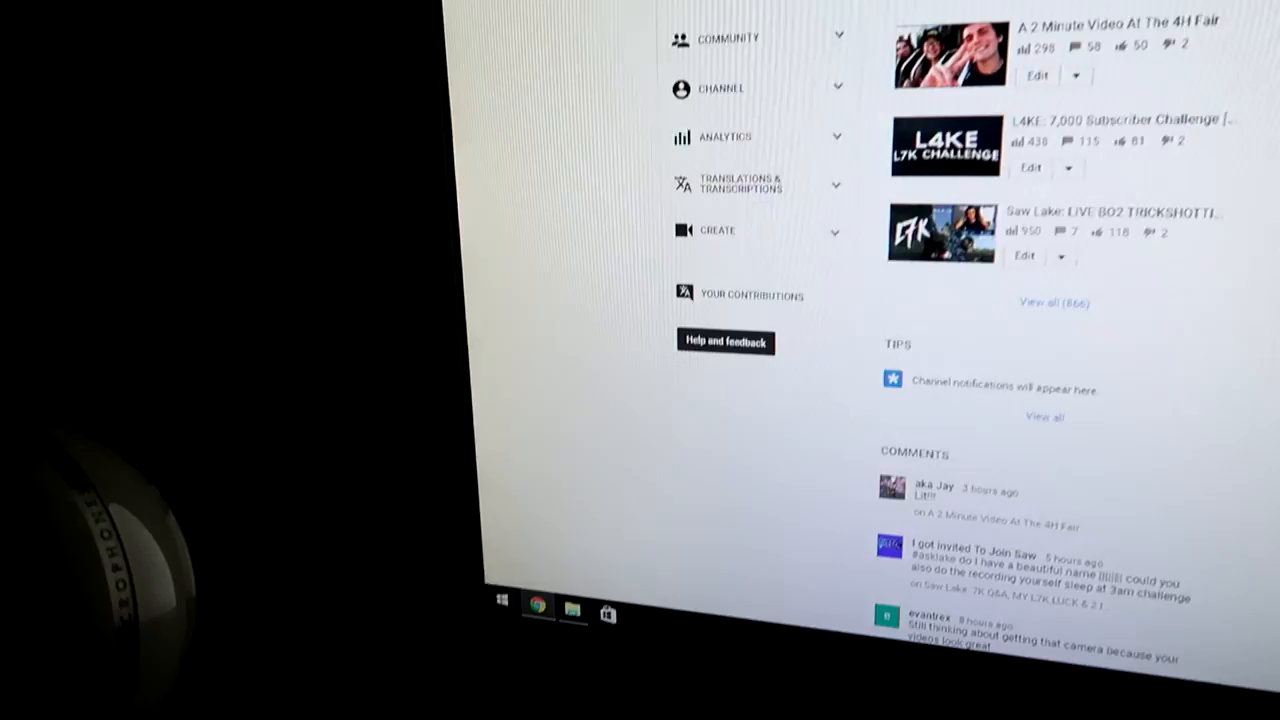
{"action": "scroll", "scroll_direction": "up", "scroll_amount": 3}
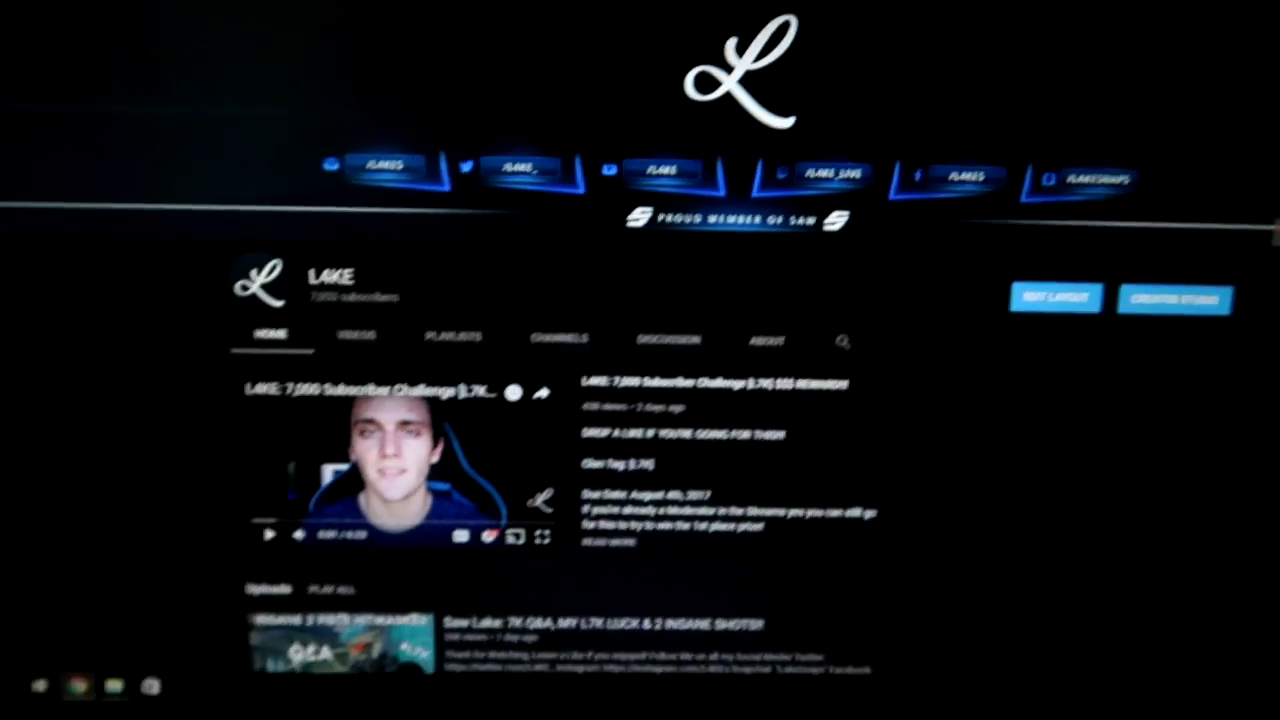
Select the featured 7,000 Subscriber Challenge video on the L4KE channel home page.
{"action": "left_click", "coordinate": [384, 470]}
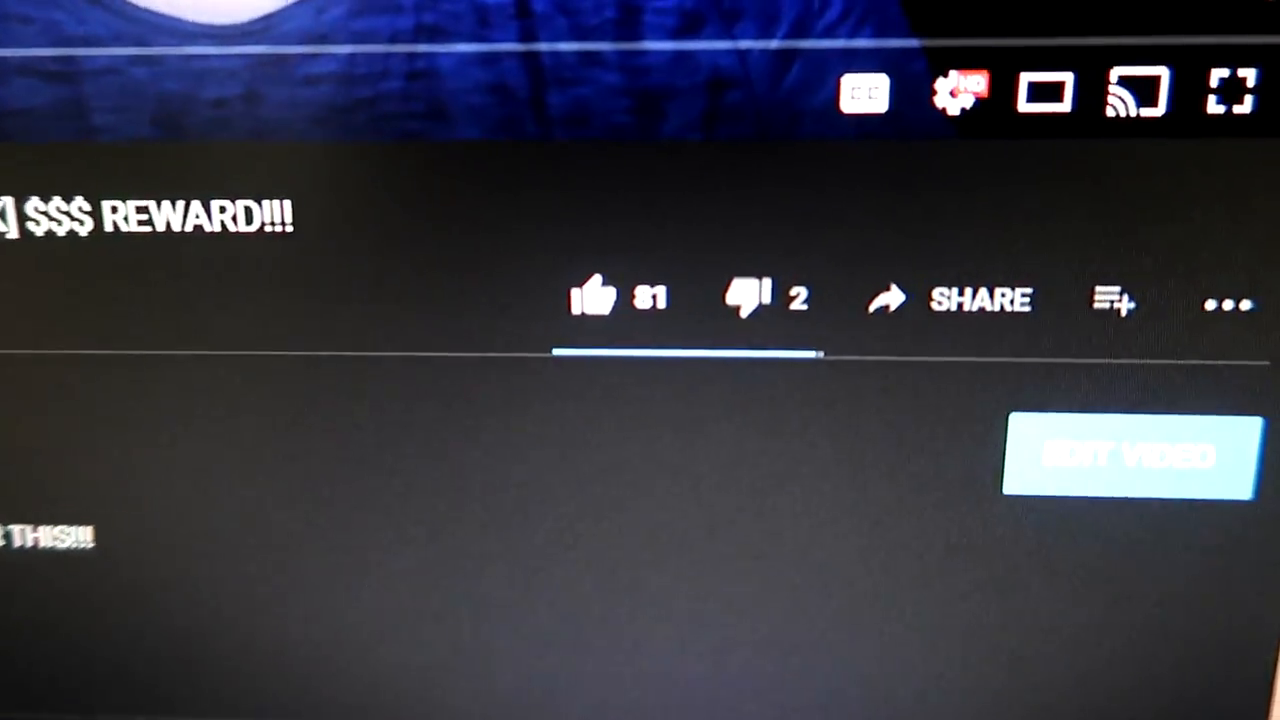
Scroll through the 7,000 Subscriber Challenge video's description and Up next list.
{"action": "scroll", "scroll_direction": "down", "scroll_amount": 3}
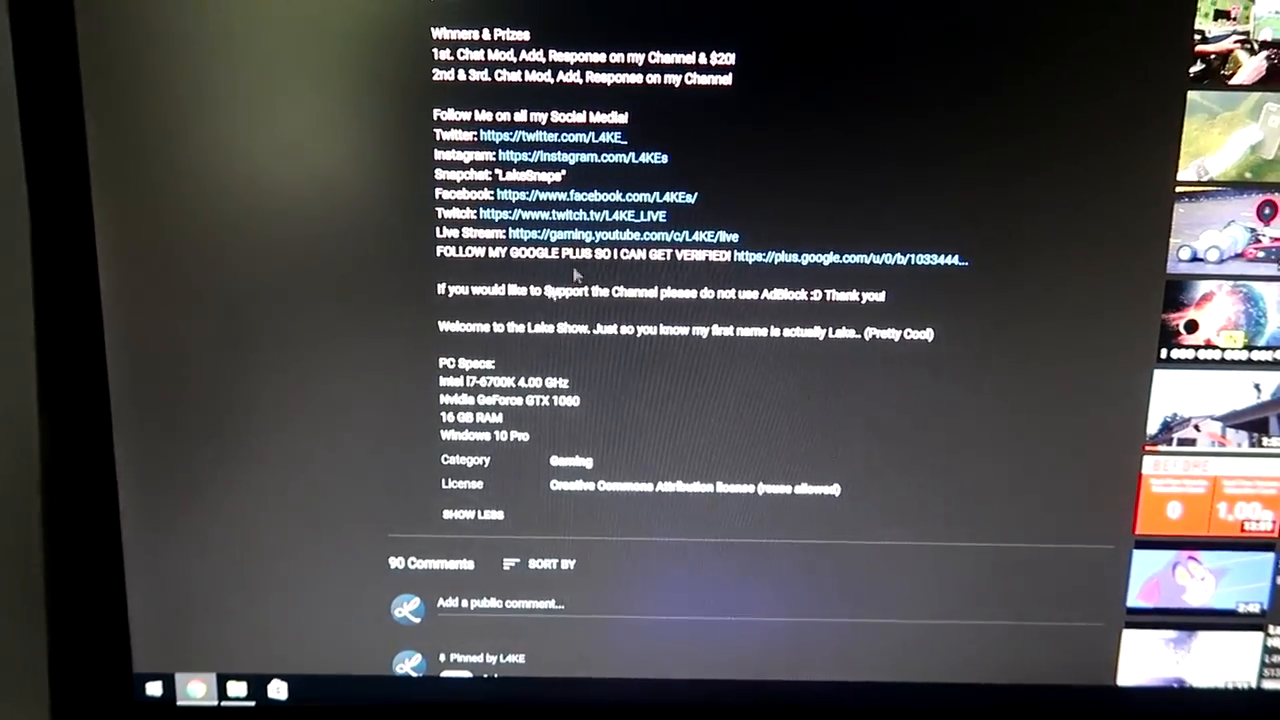
{"action": "scroll", "scroll_direction": "up", "scroll_amount": 3}
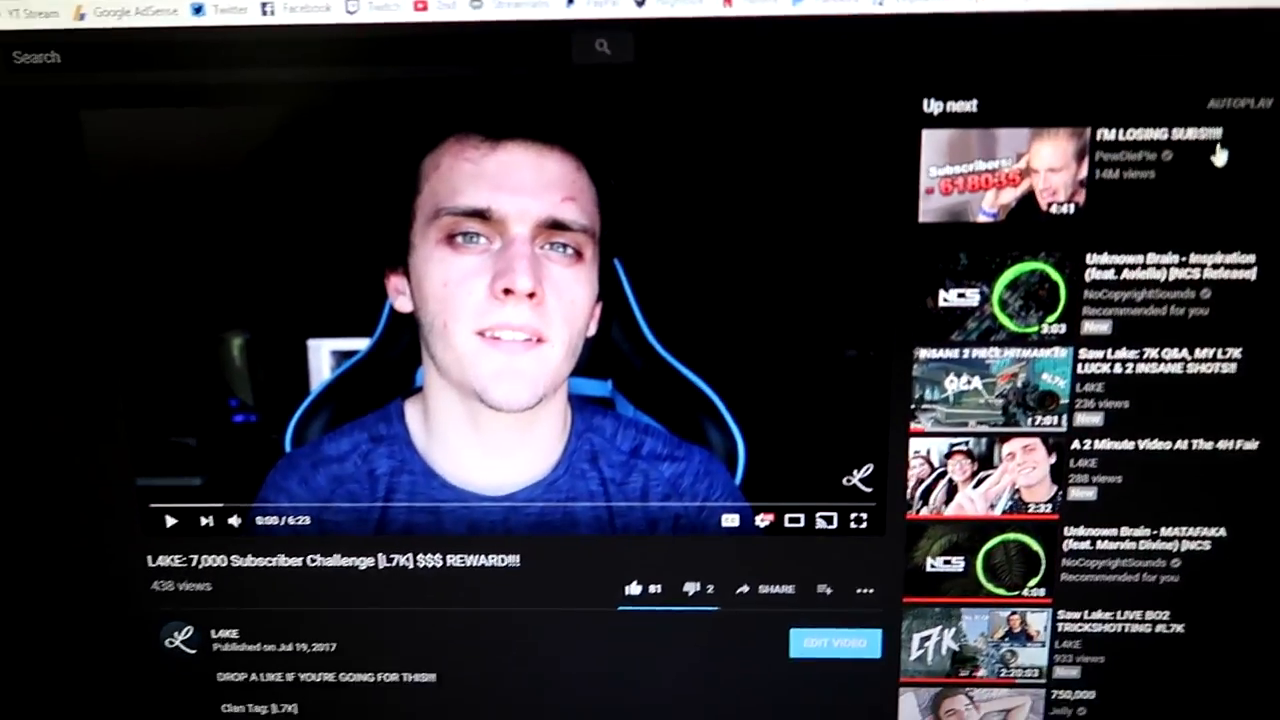
{"action": "scroll", "scroll_direction": "down", "scroll_amount": 3}
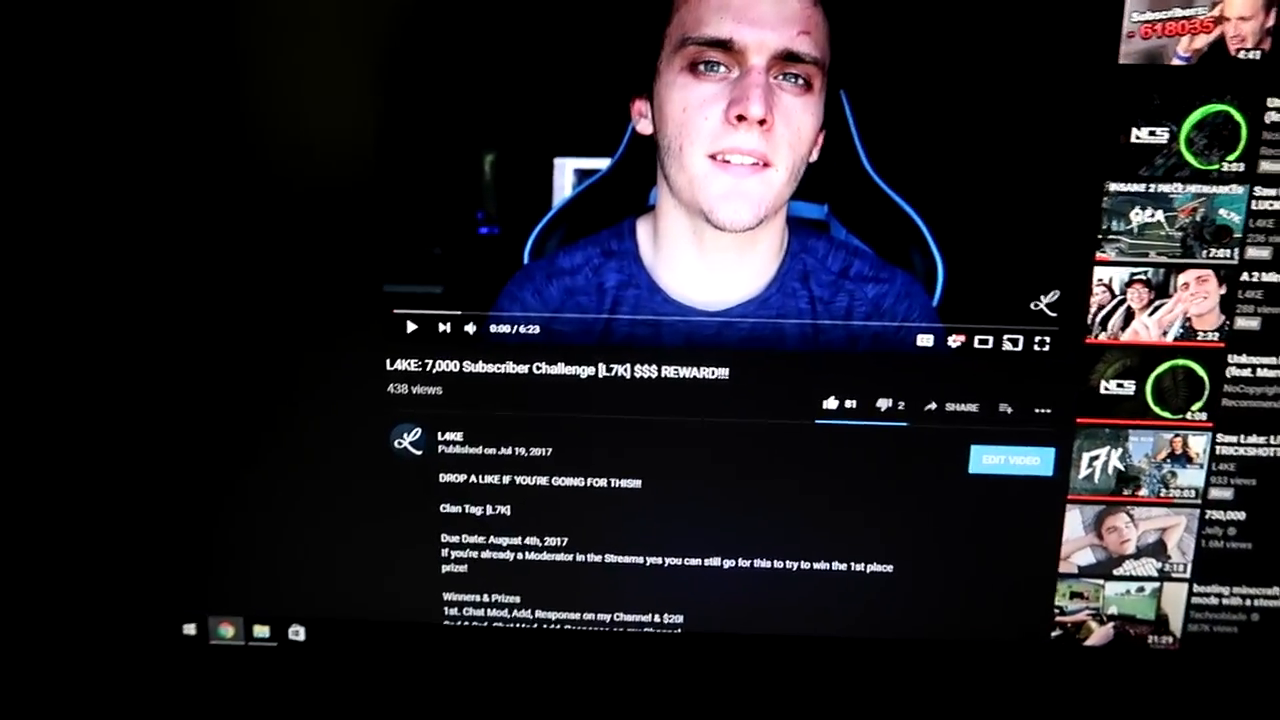